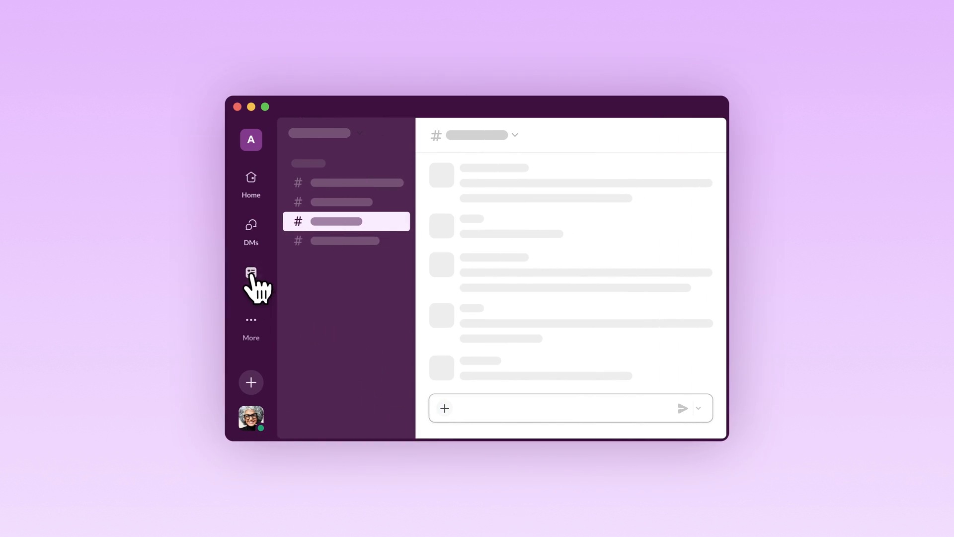
Open the Marketing Campaign list from the sidebar's Lists popup
{"action": "left_click", "coordinate": [250, 274]}
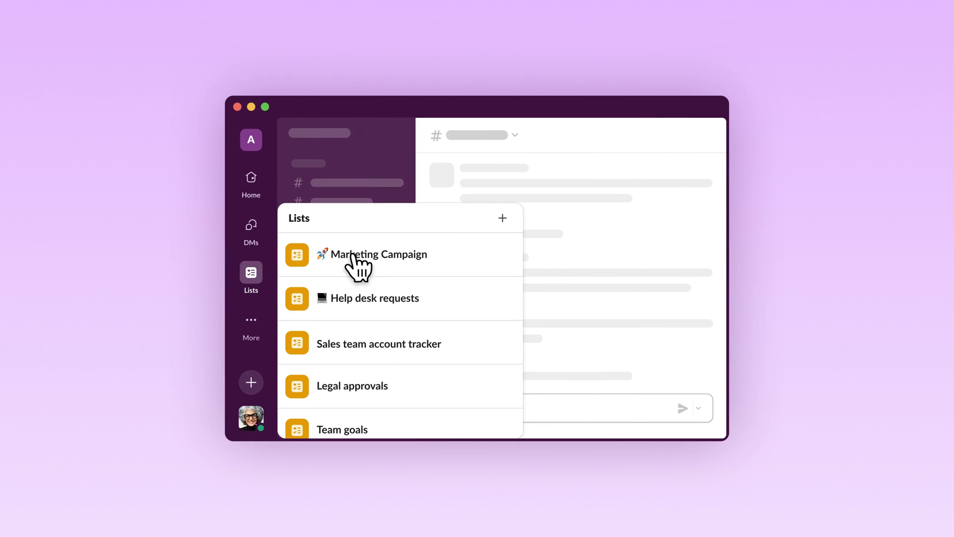
{"action": "left_click", "coordinate": [380, 253]}
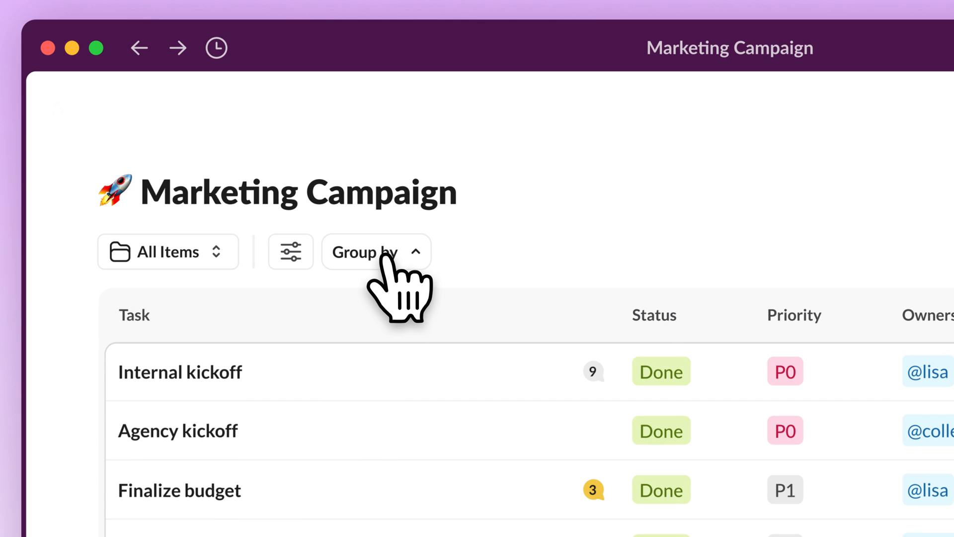
Group the list by Owners and open the Legal approval task's thread
{"action": "left_click", "coordinate": [365, 252]}
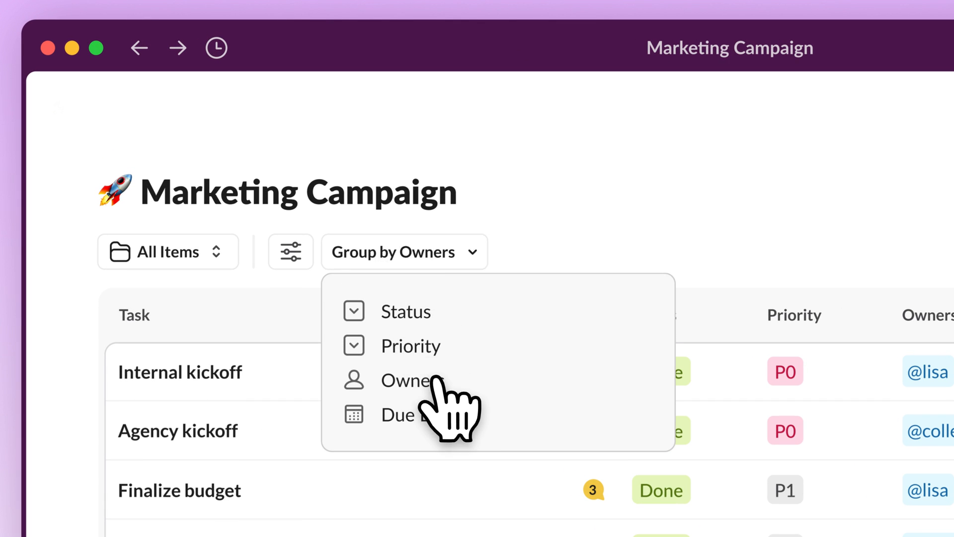
{"action": "left_click", "coordinate": [411, 381]}
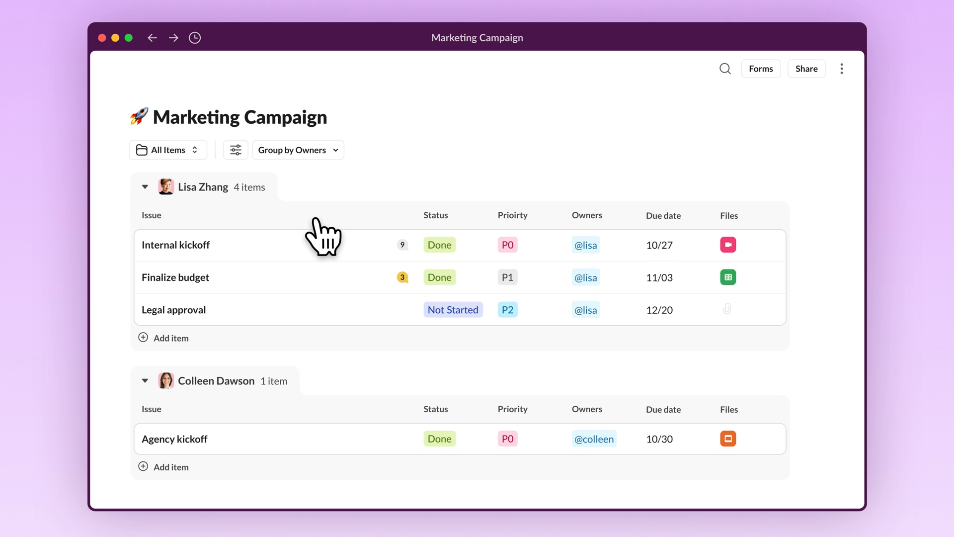
{"action": "left_click", "coordinate": [173, 309]}
{"action": "type", "text": "Hi @lisa 👋 I initiated the legal approval in #help-legal"}
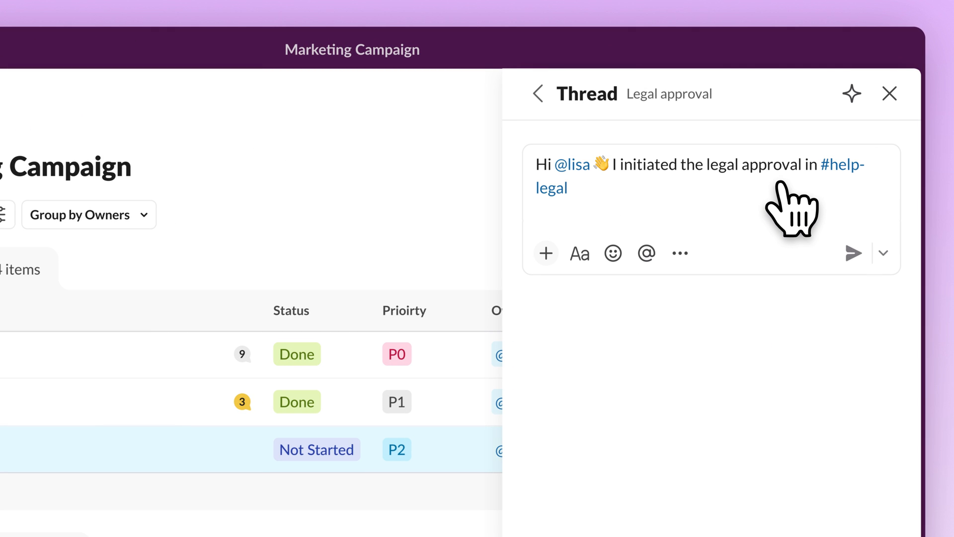
{"action": "left_click", "coordinate": [853, 253]}
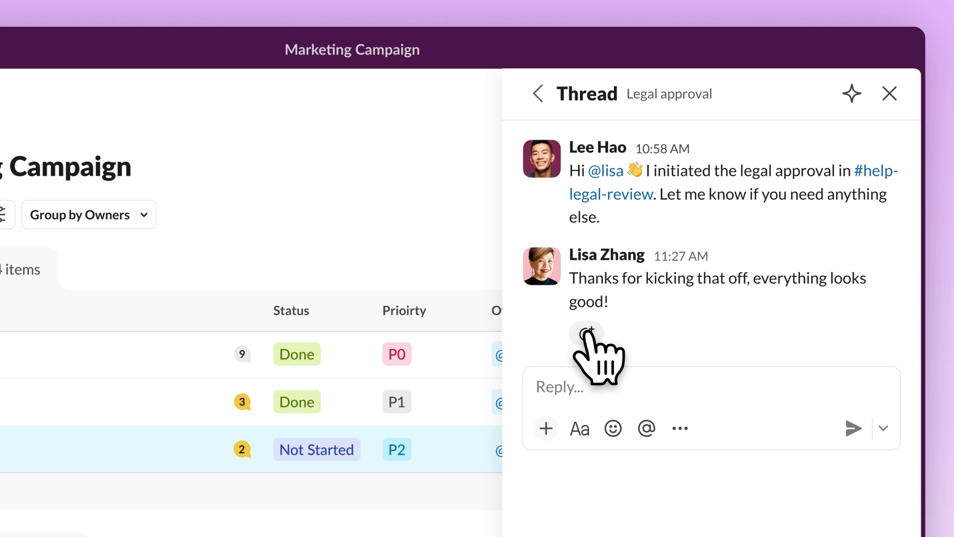
{"action": "left_click", "coordinate": [586, 332]}
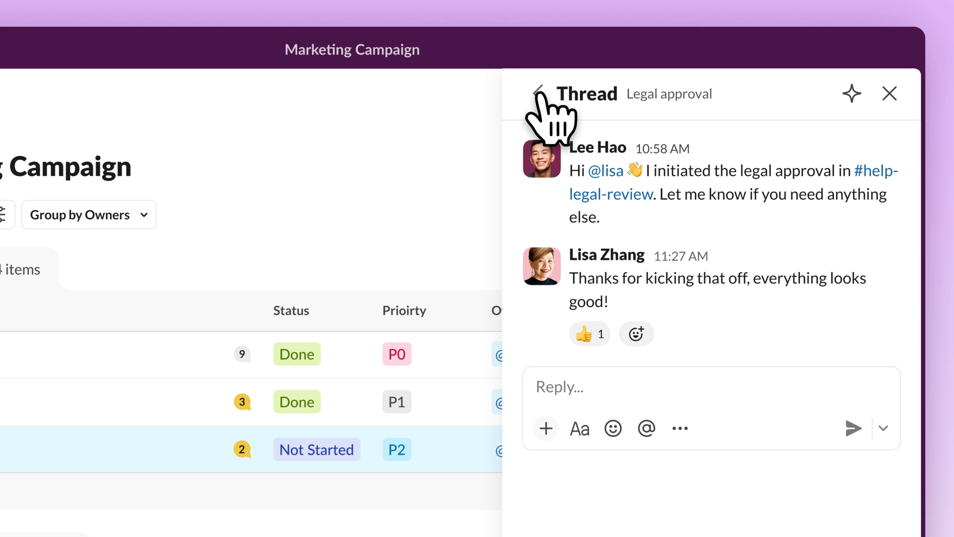
{"action": "left_click", "coordinate": [538, 94]}
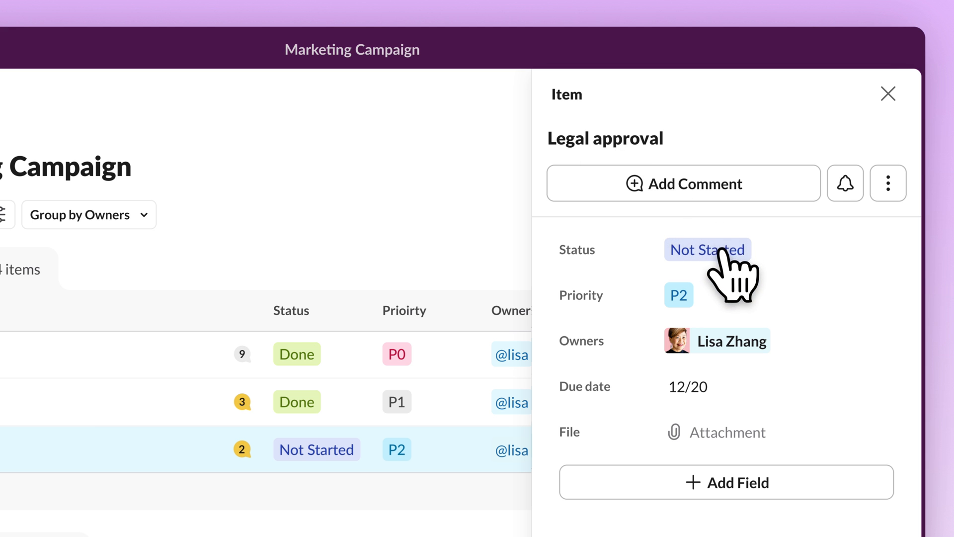
{"action": "left_click", "coordinate": [707, 250]}
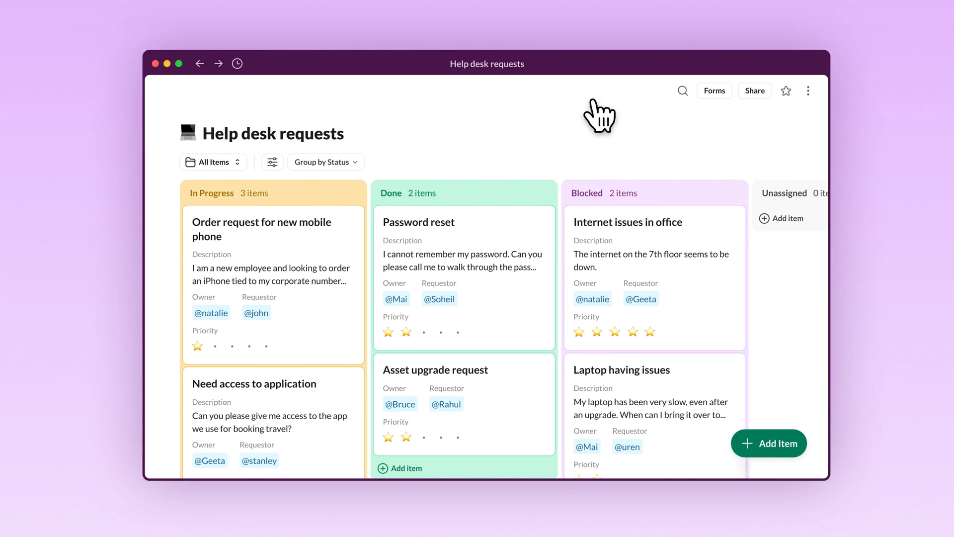
Publish a 'Form with an alert' workflow that adds requests and posts to #helpdesk
{"action": "left_click", "coordinate": [714, 90]}
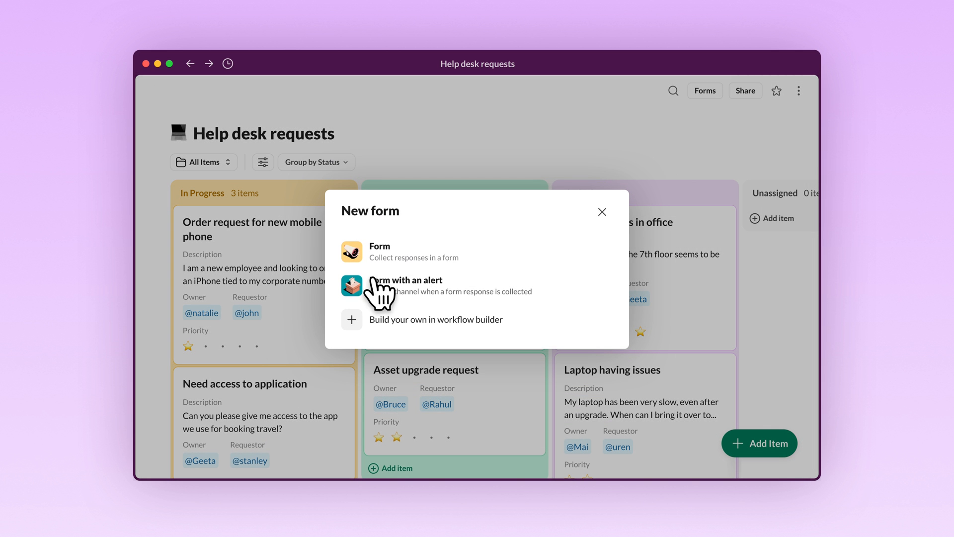
{"action": "left_click", "coordinate": [405, 285]}
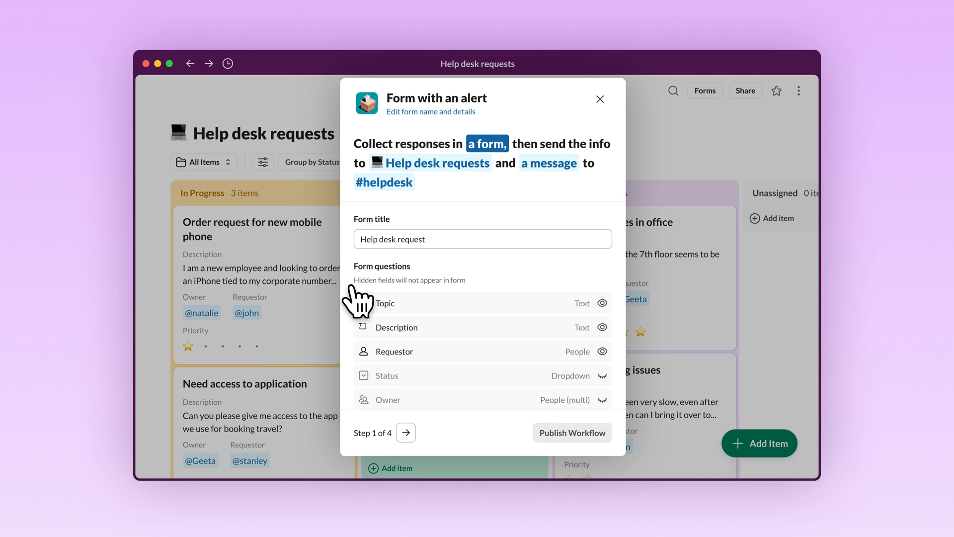
{"action": "left_click", "coordinate": [571, 432]}
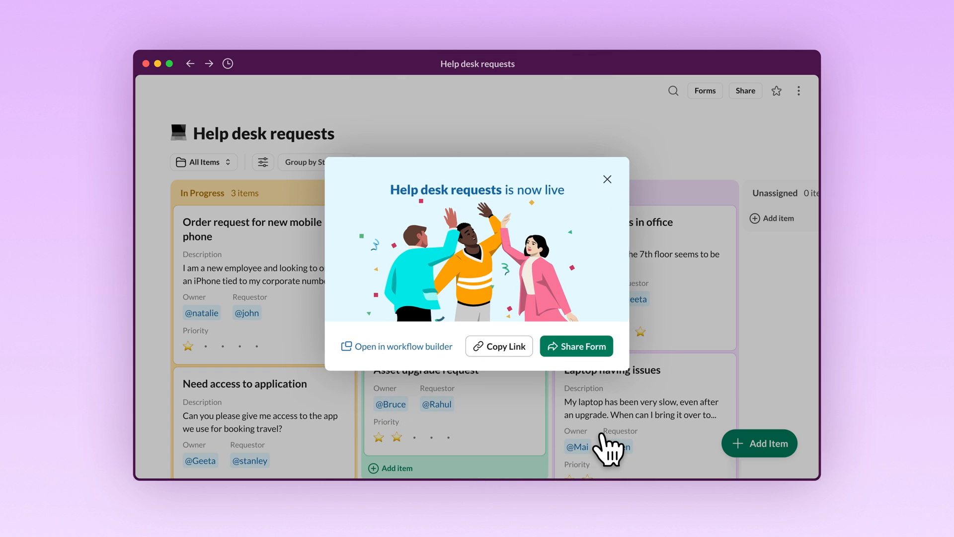
{"action": "left_click", "coordinate": [606, 179]}
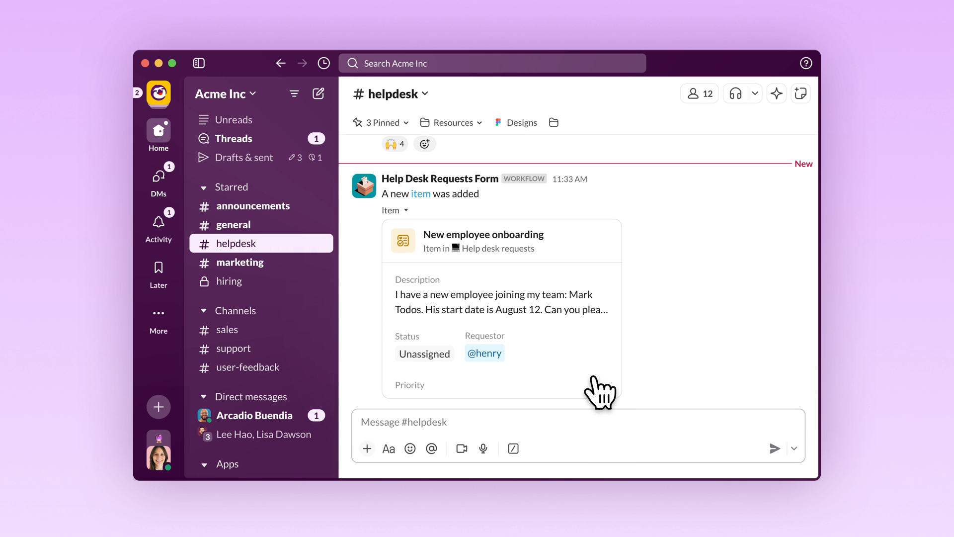
{"action": "left_click", "coordinate": [483, 240]}
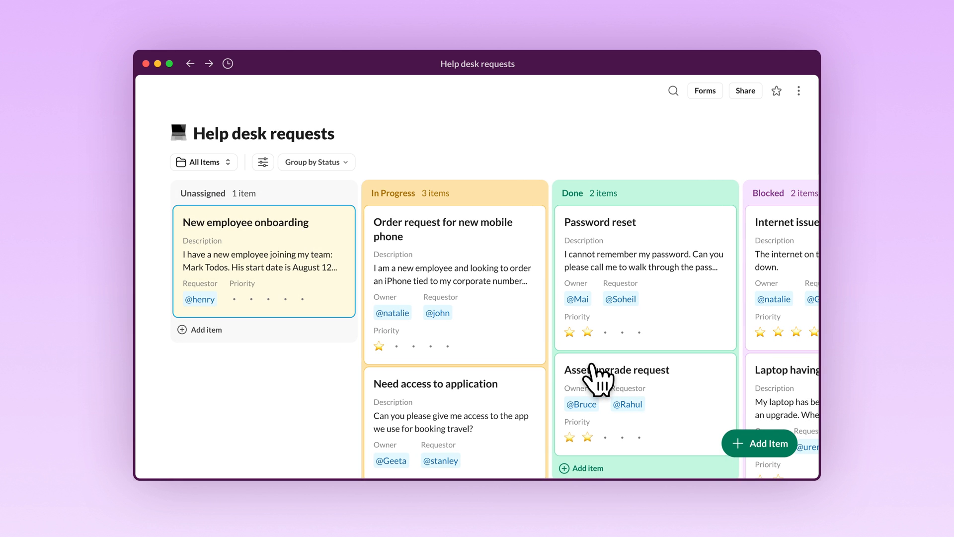
{"action": "left_click", "coordinate": [246, 222]}
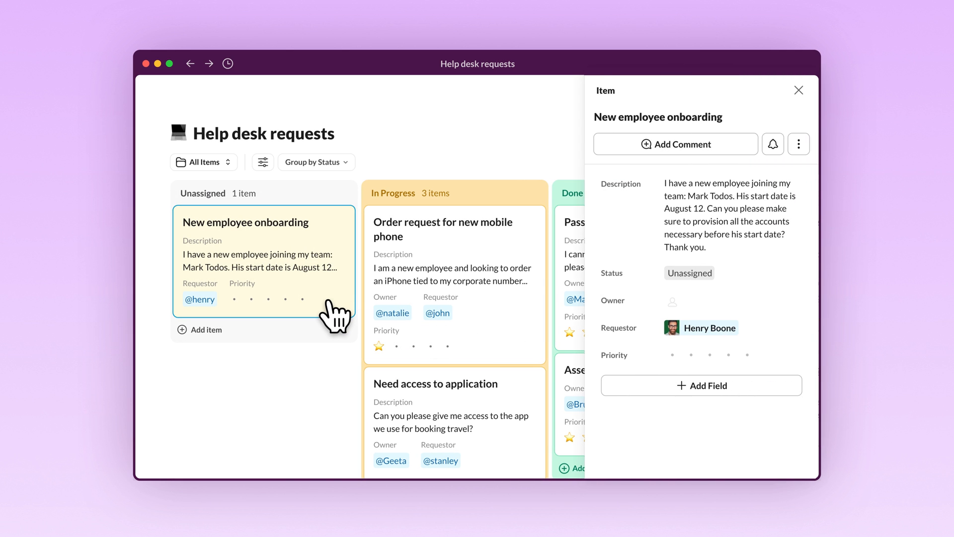
{"action": "left_click", "coordinate": [689, 273]}
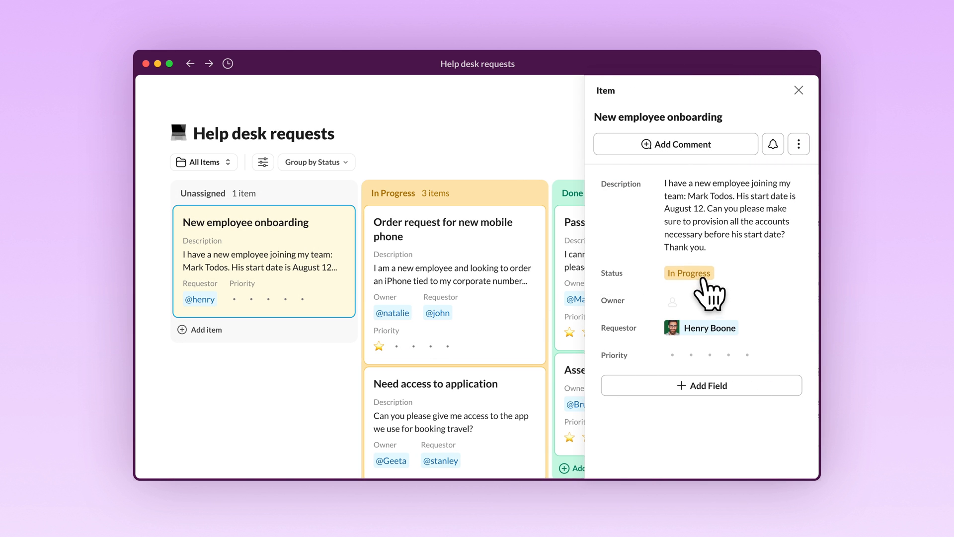
{"action": "left_click", "coordinate": [674, 300]}
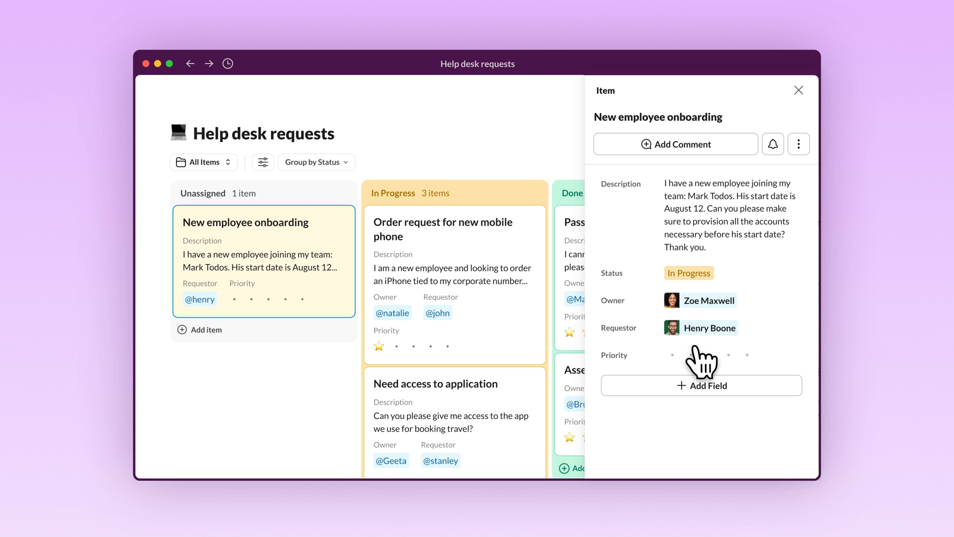
{"action": "left_click", "coordinate": [691, 355]}
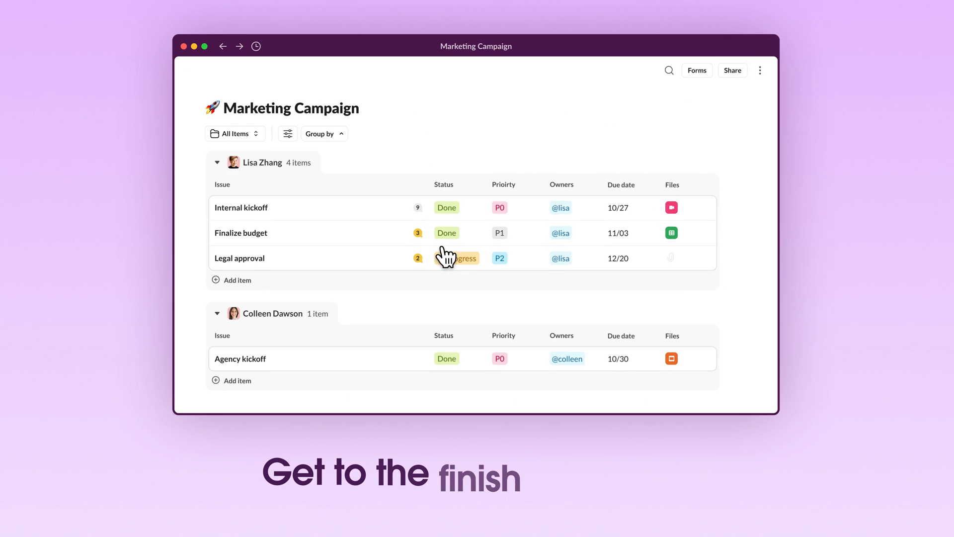
{"action": "left_click", "coordinate": [457, 257]}
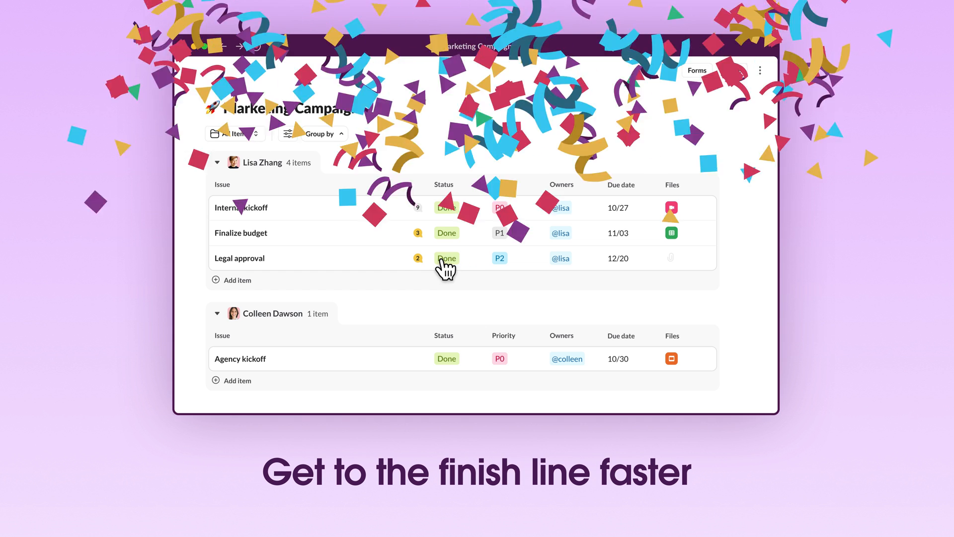